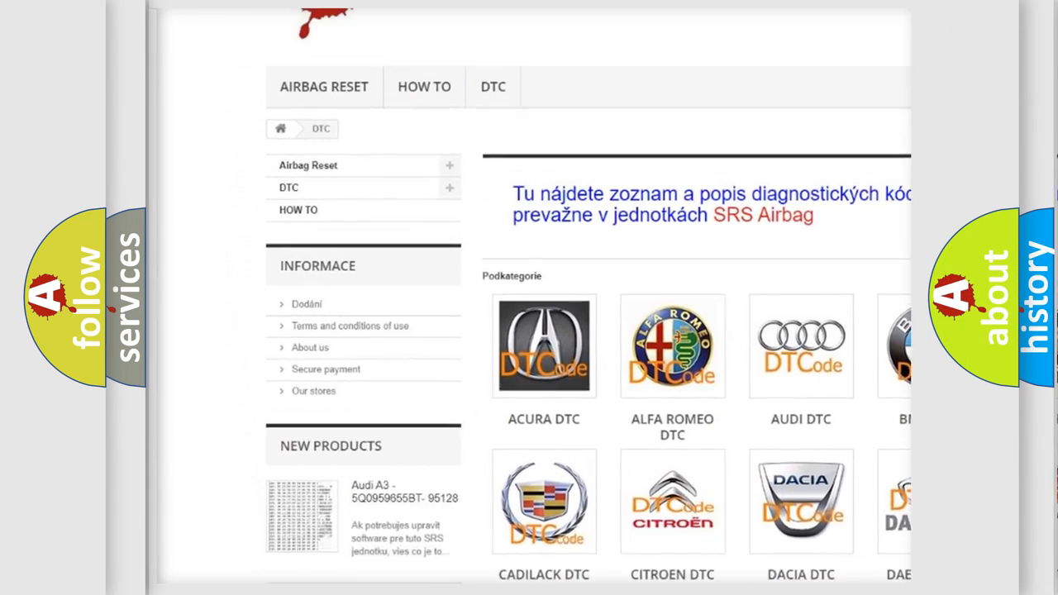
Scroll down through the B-series diagnostic trouble code table on airbagreset.sk
{"action": "scroll", "scroll_direction": "down", "scroll_amount": 3}
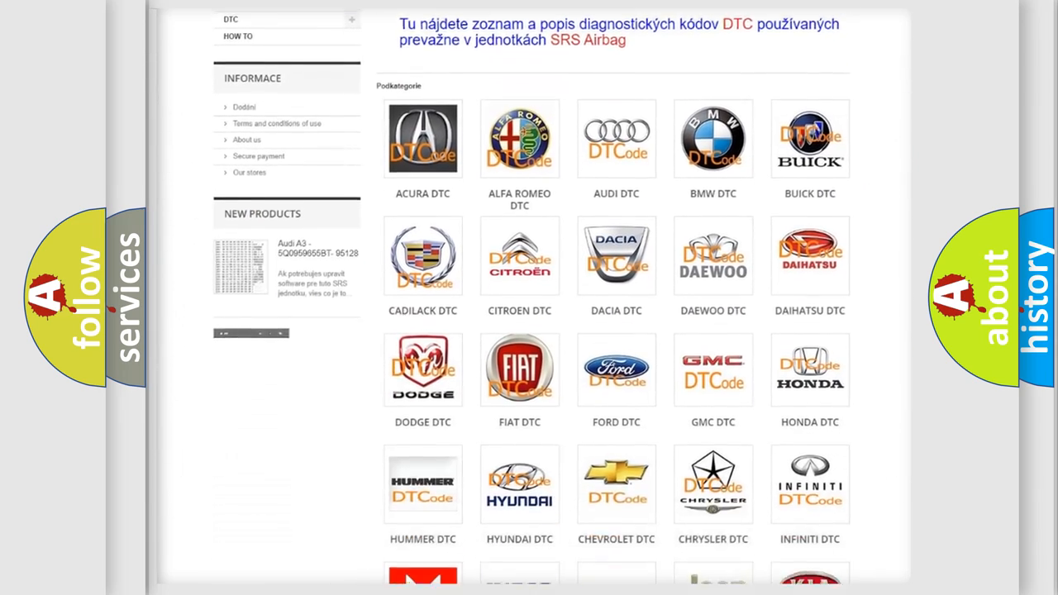
{"action": "scroll", "scroll_direction": "down", "scroll_amount": 3}
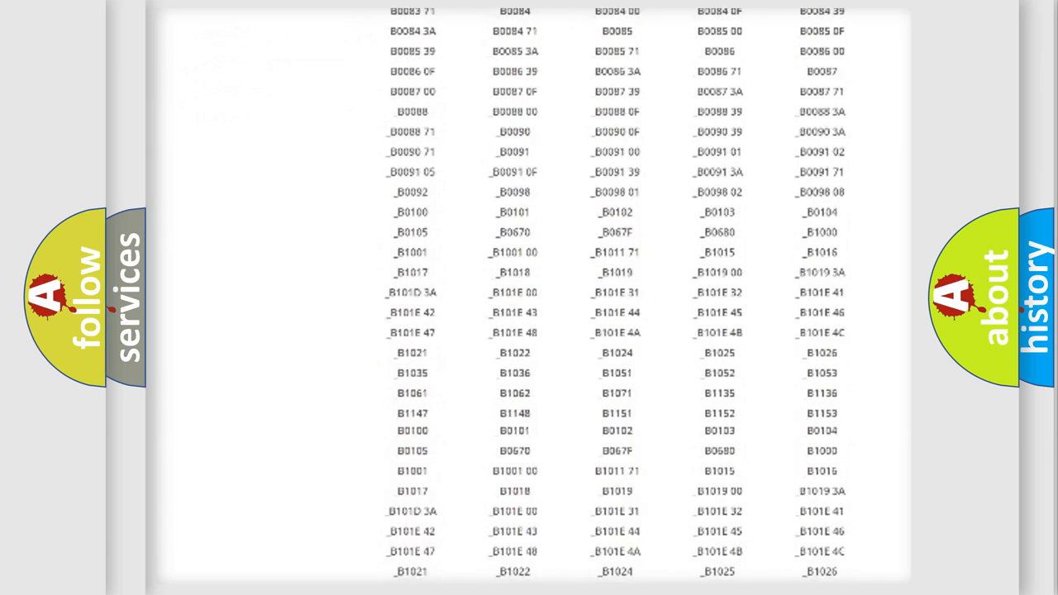
{"action": "scroll", "scroll_direction": "down", "scroll_amount": 3}
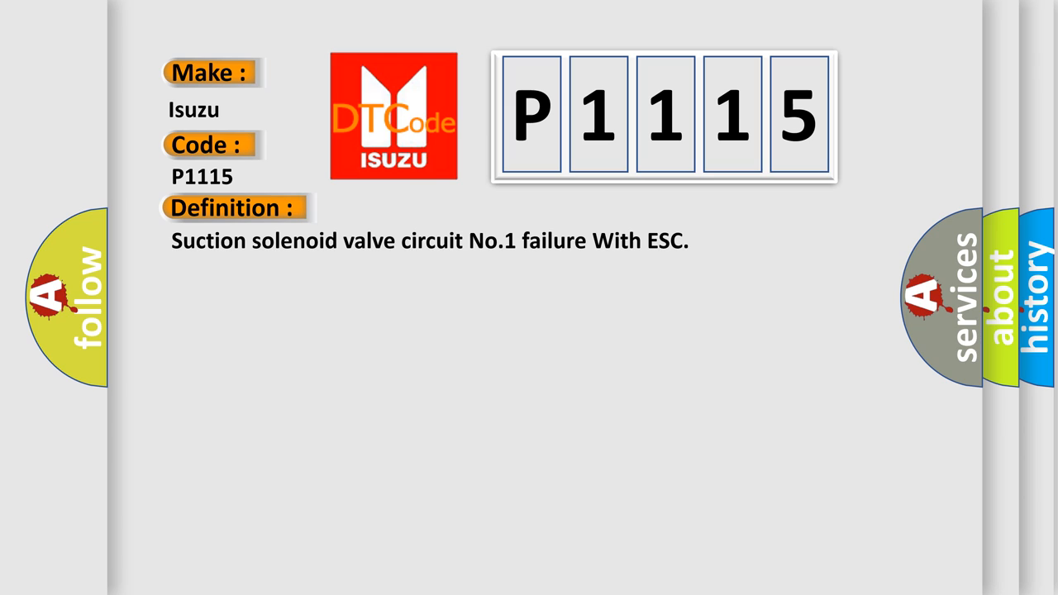
Advance the slide to reveal the P1115 description: open or shorted solenoid valve circuit
{"action": "left_click", "coordinate": [430, 209]}
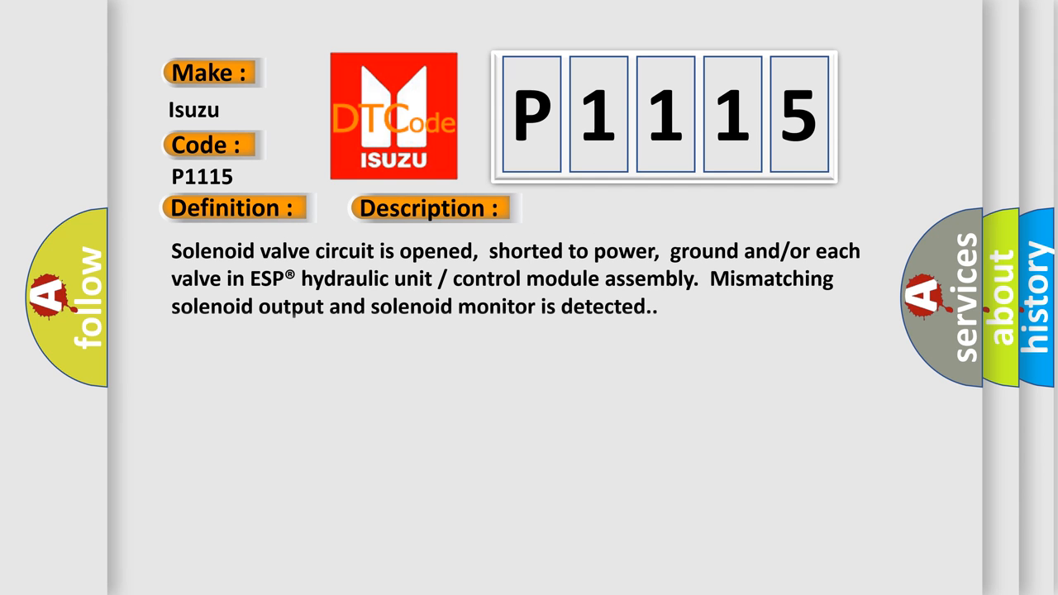